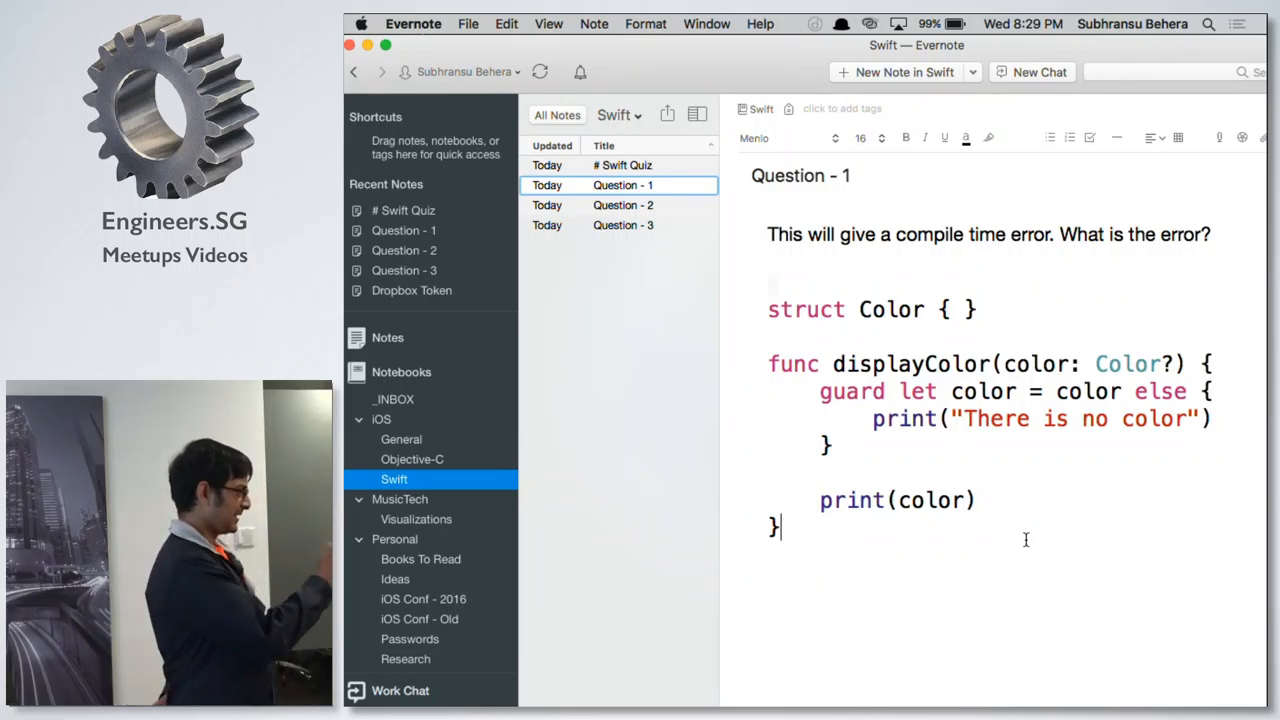
mouse_move(1020, 534)
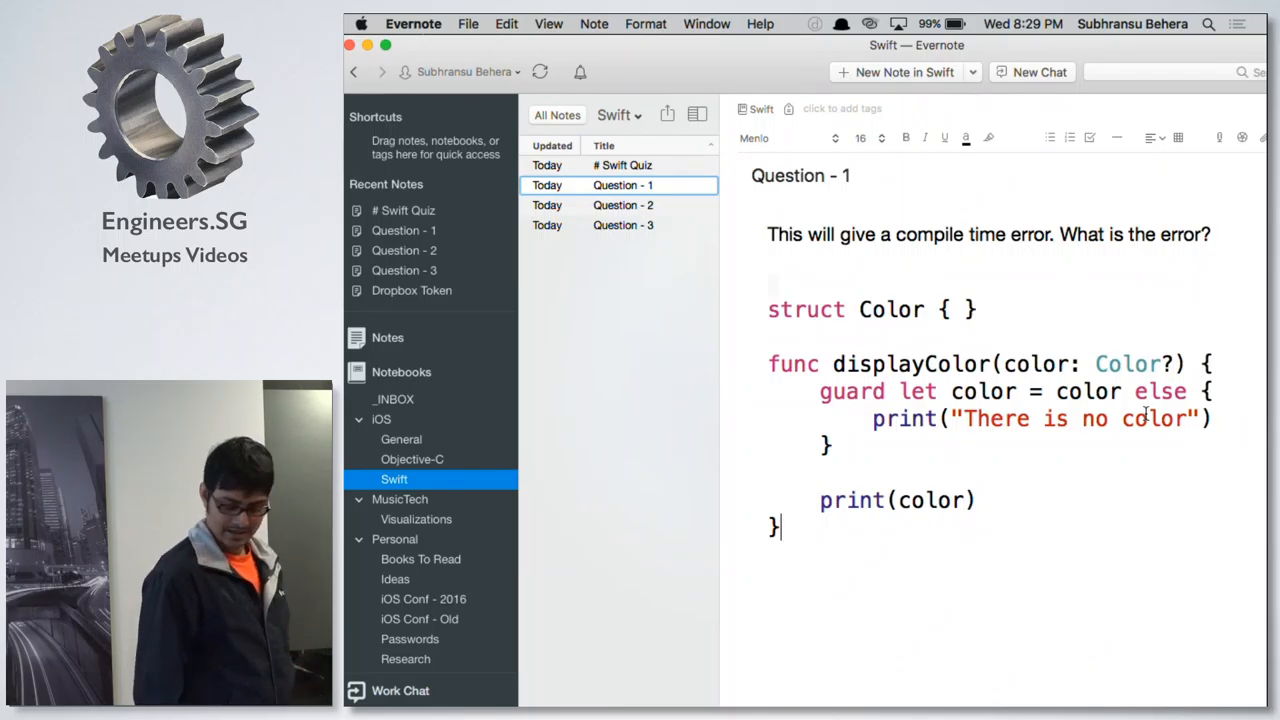
Step: Add a 'return' statement after the print inside the guard's else block
text(r)
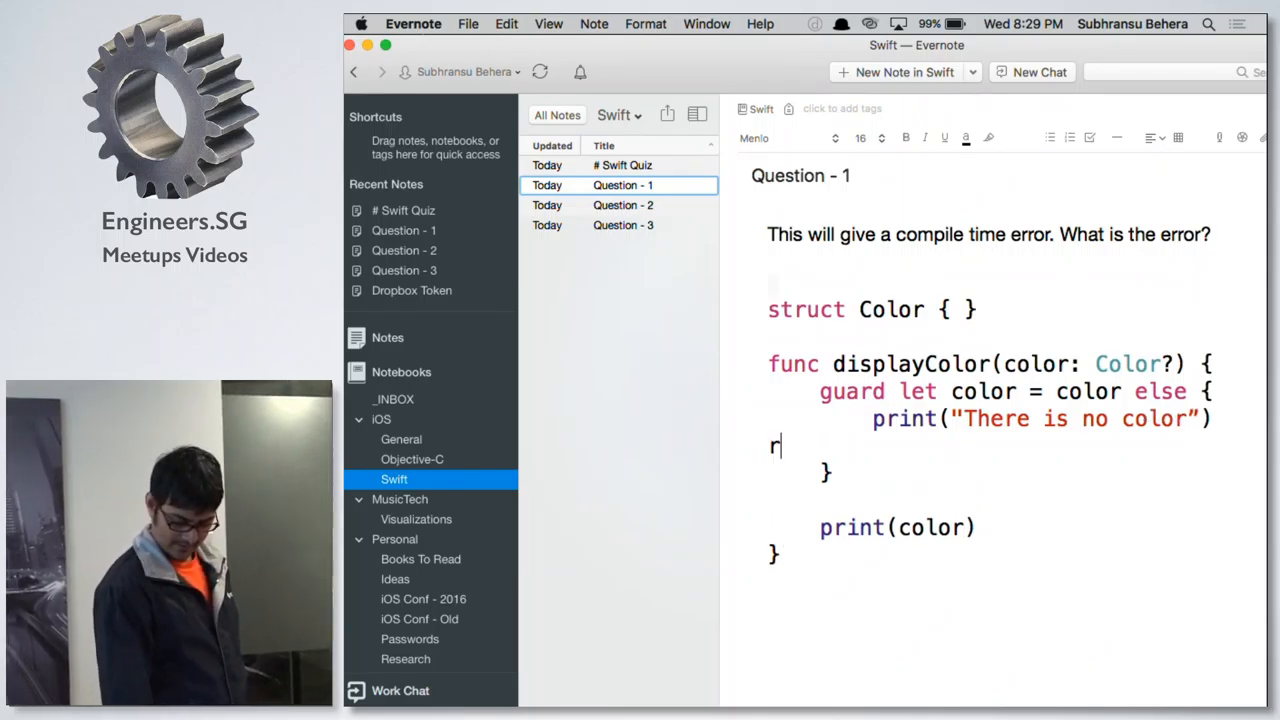
text(eturn)
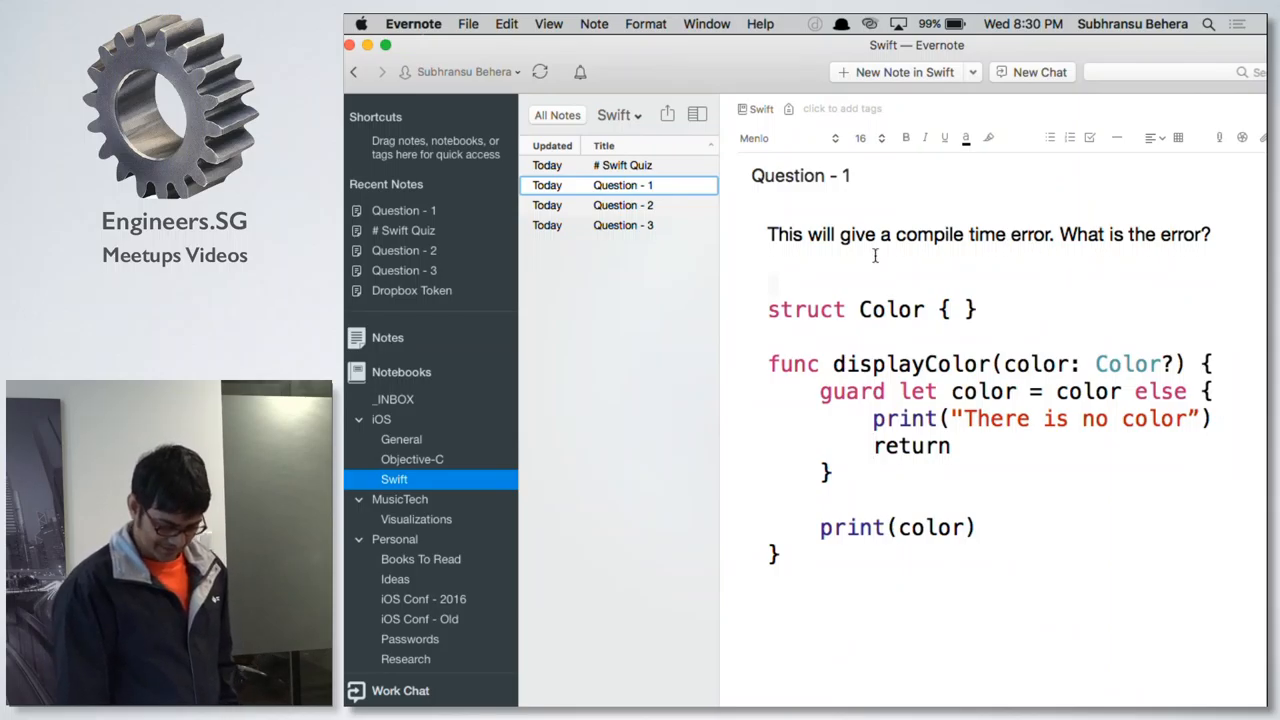
mouse_move(680, 210)
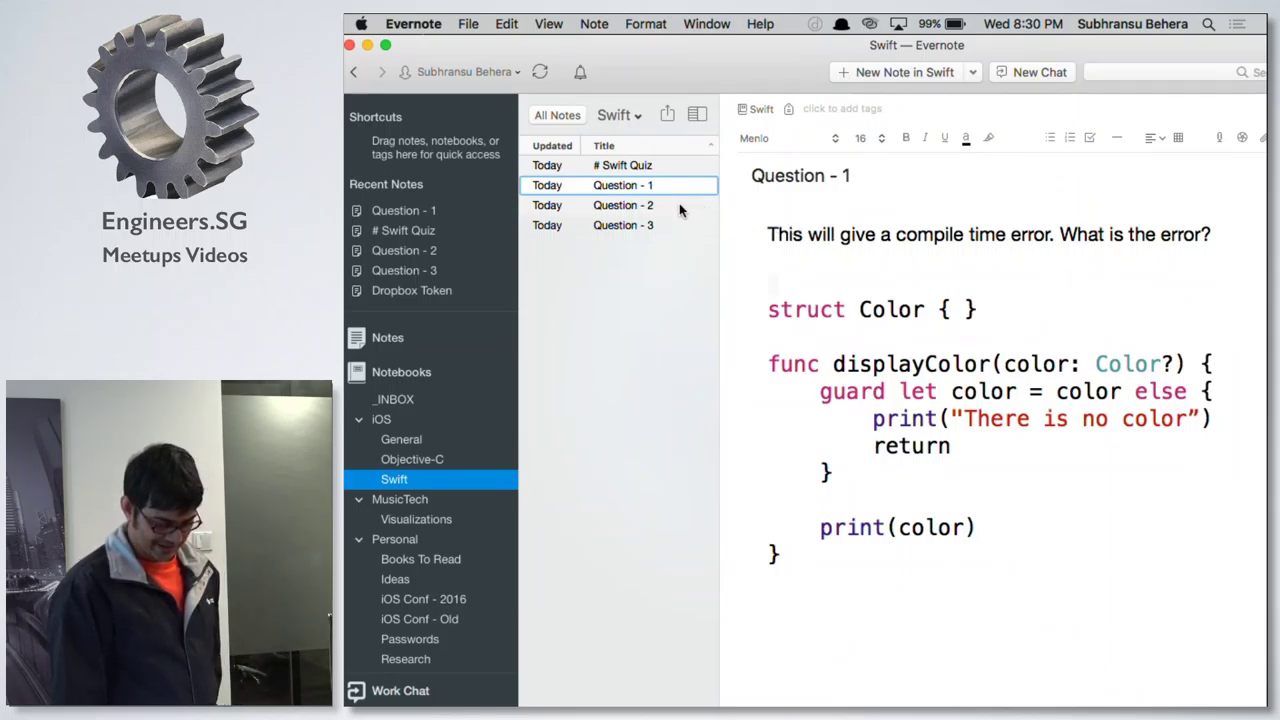
Step: Switch to the Question 2 note and select its Edges enum code for copying
click(624, 204)
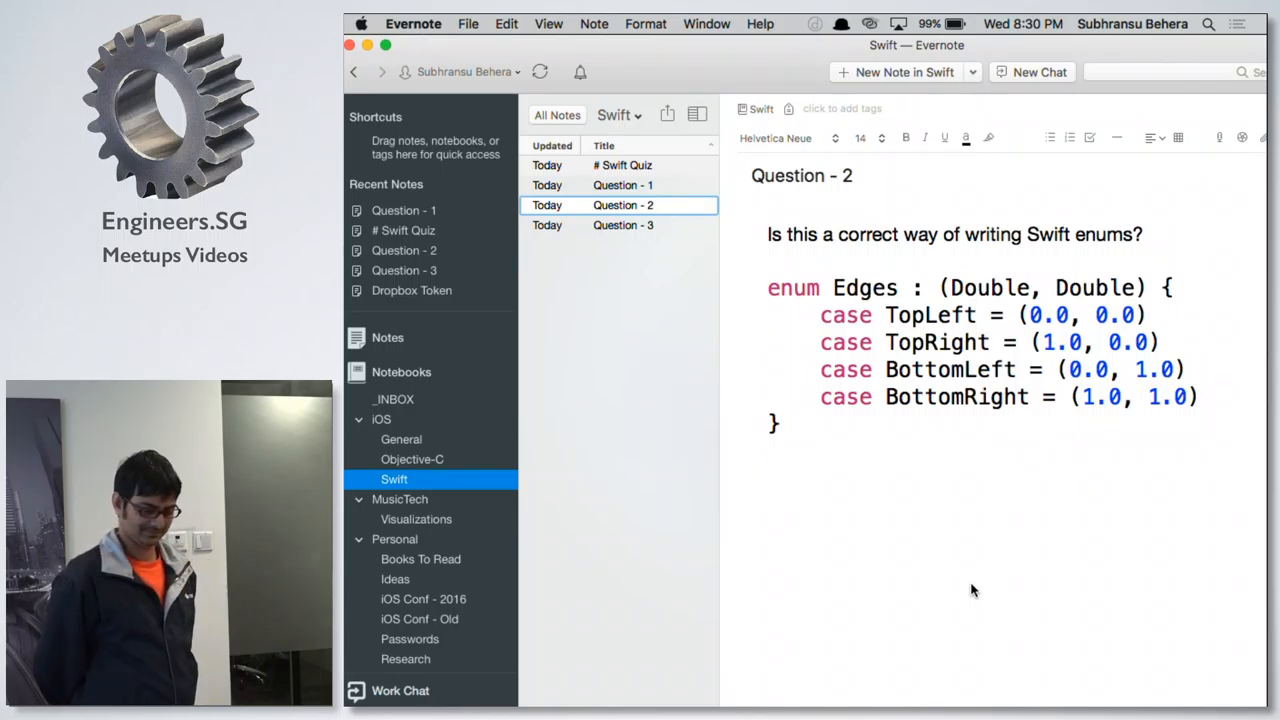
click(770, 478)
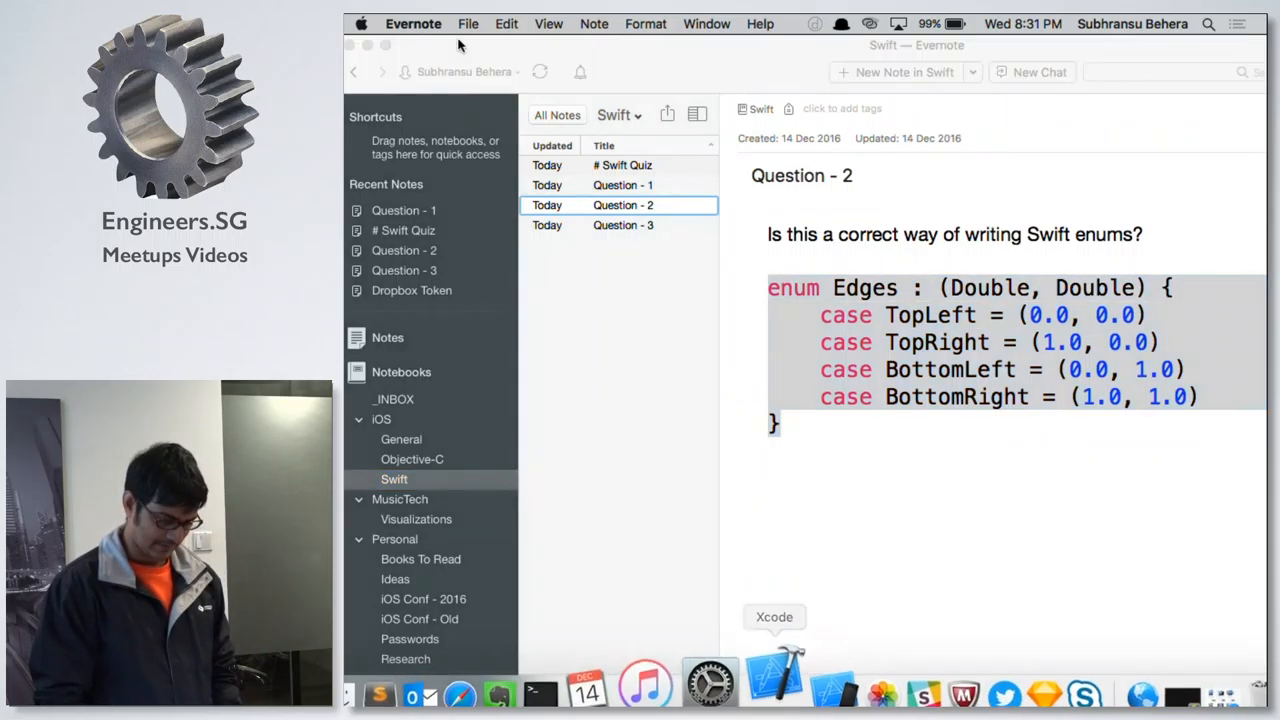
Step: Bring the Xcode playground forward to paste the Edges enum below the welcome print
click(452, 24)
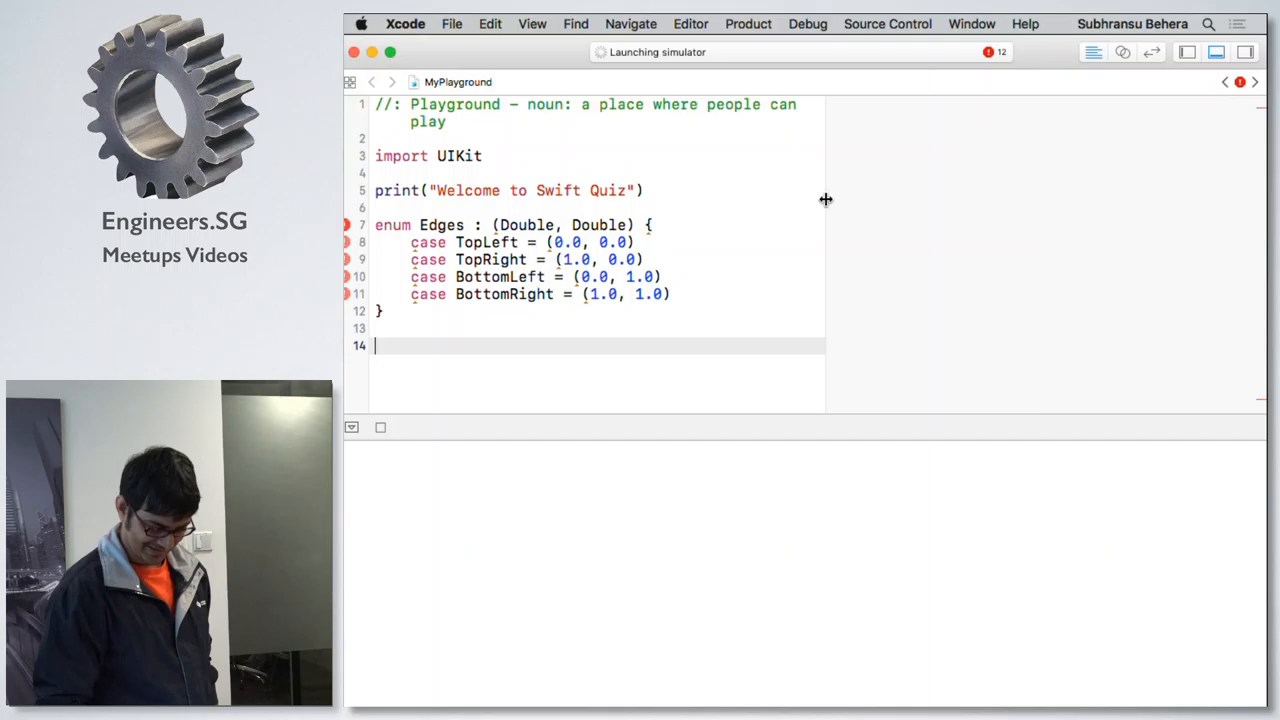
Step: Change the Edges raw type from (Double, Double) to Int with TopLeft = 1, then return to Evernote
click(668, 312)
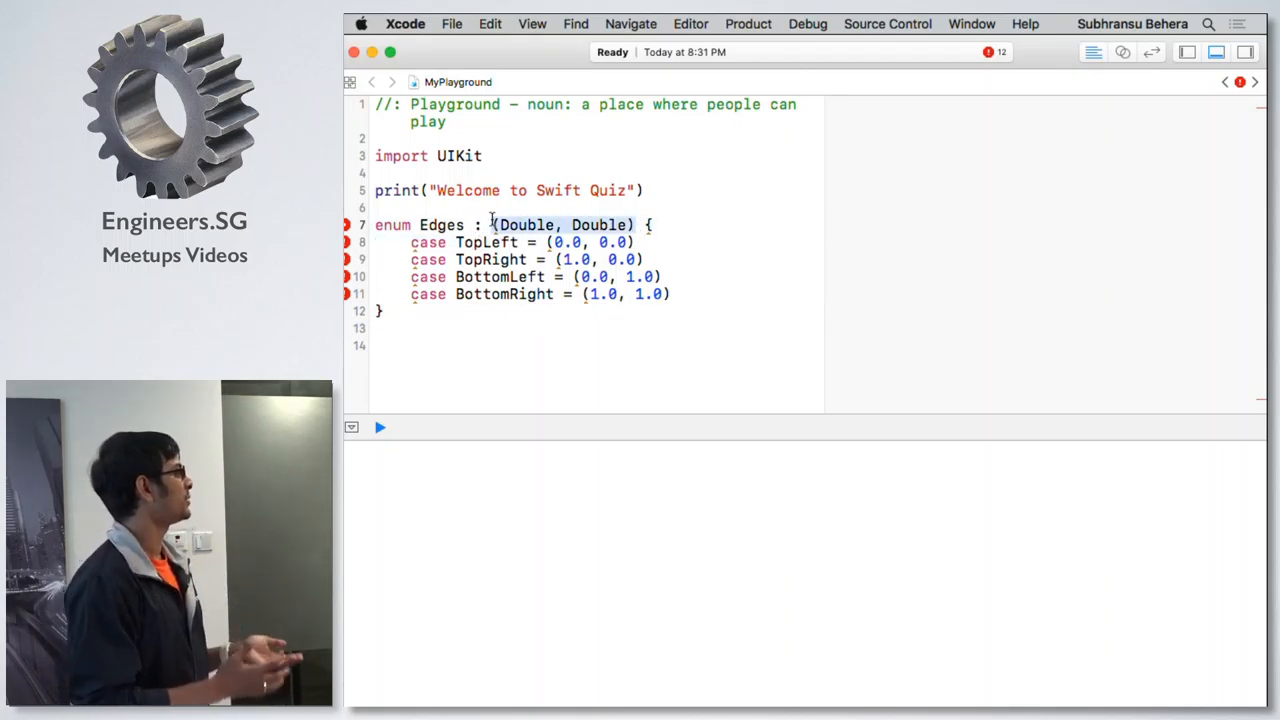
text(In {)
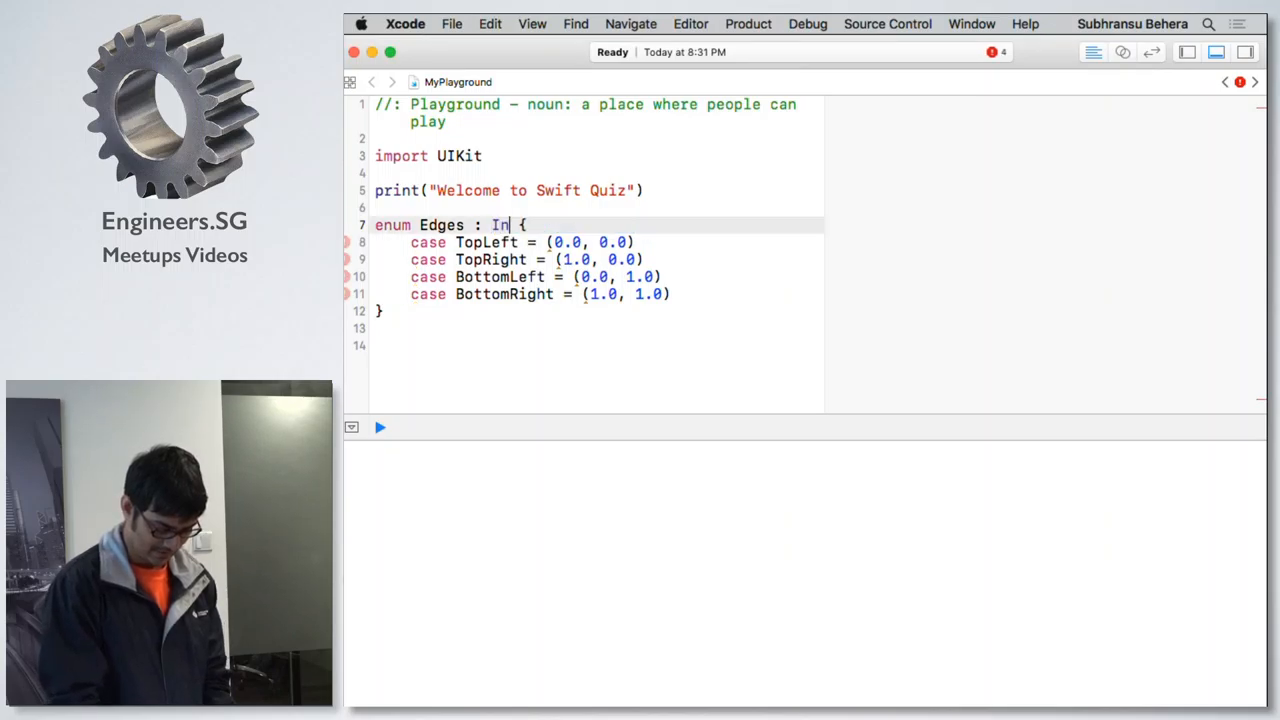
text(t)
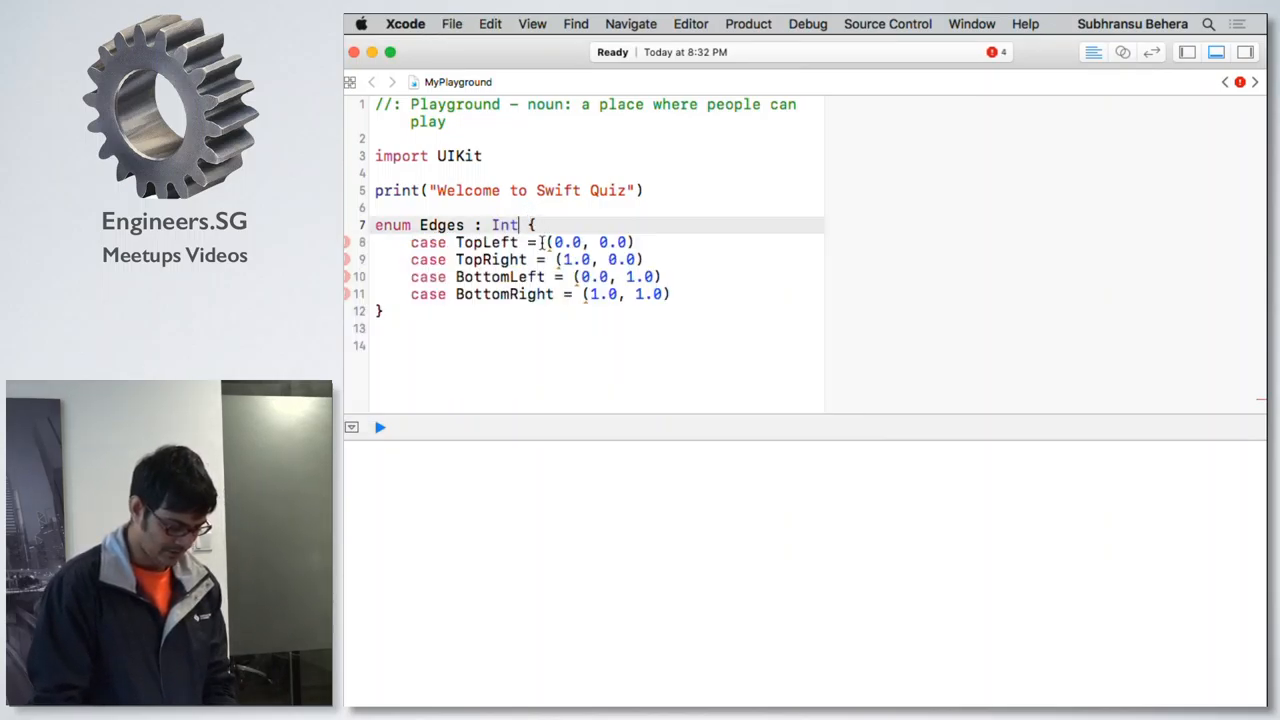
text(1)
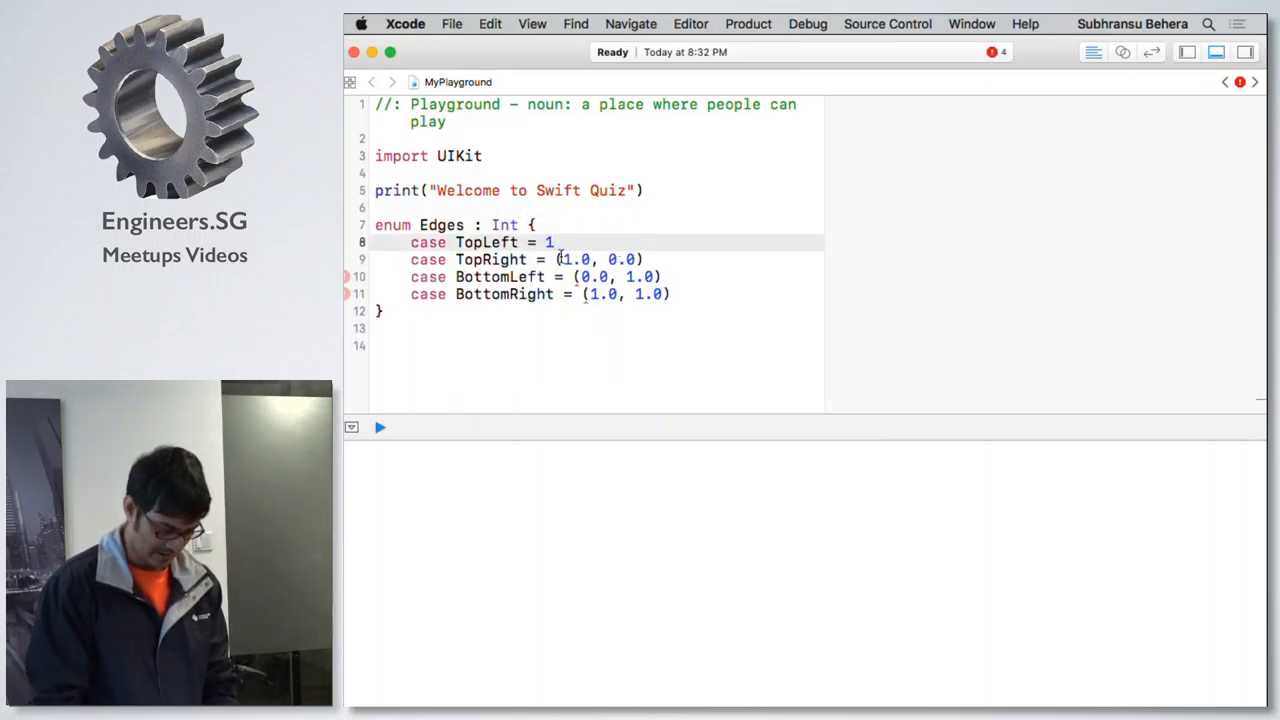
click(676, 260)
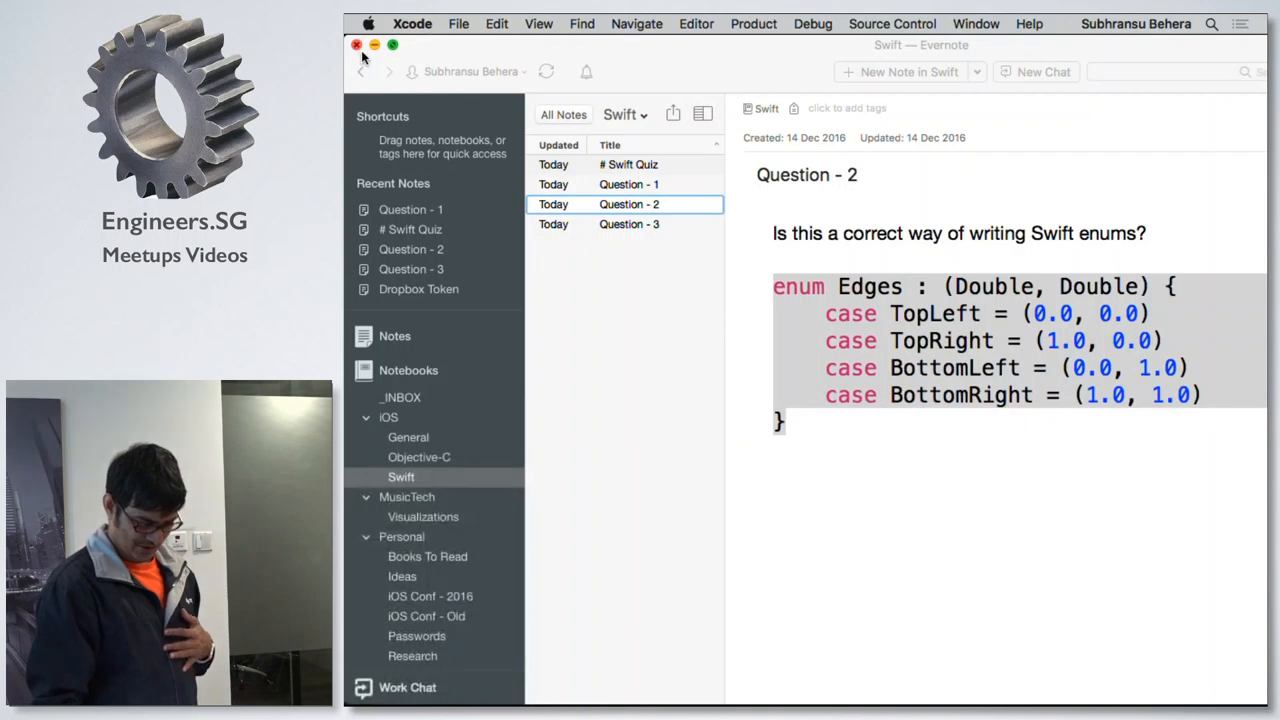
Step: Review the Question 3 Programmer struct note, then reveal the desktop with MyPlayground
click(628, 224)
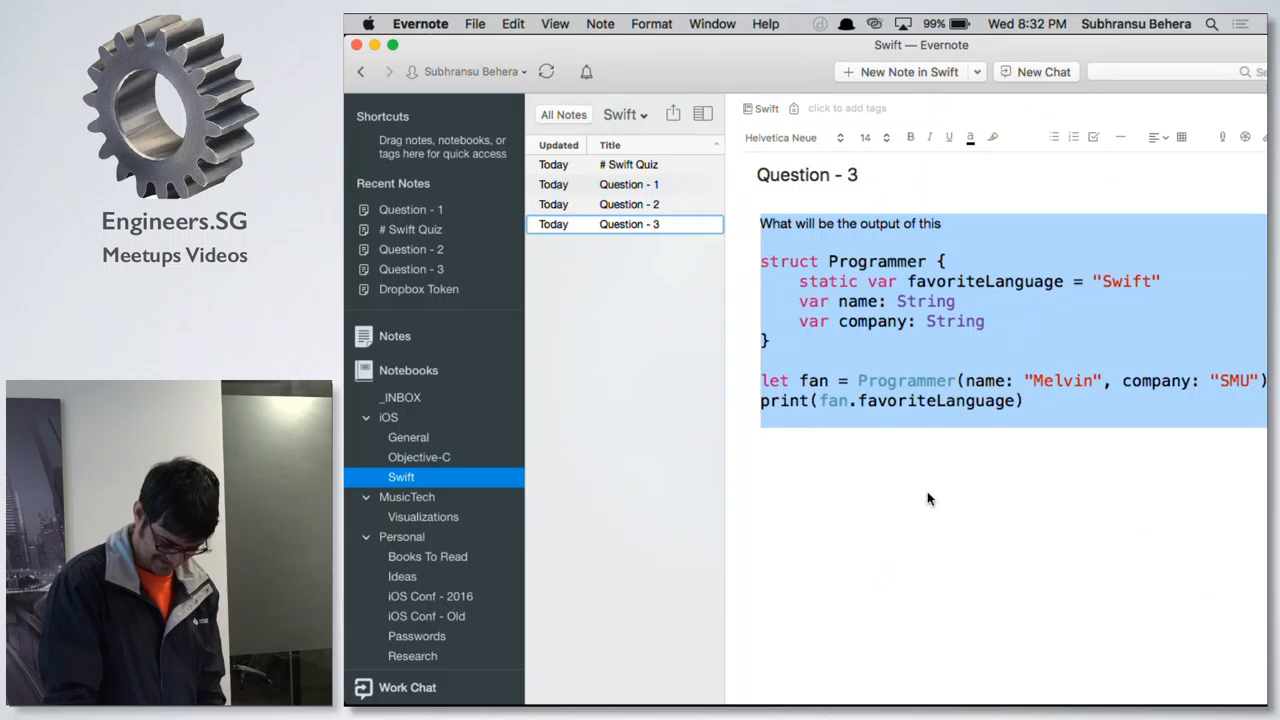
click(556, 24)
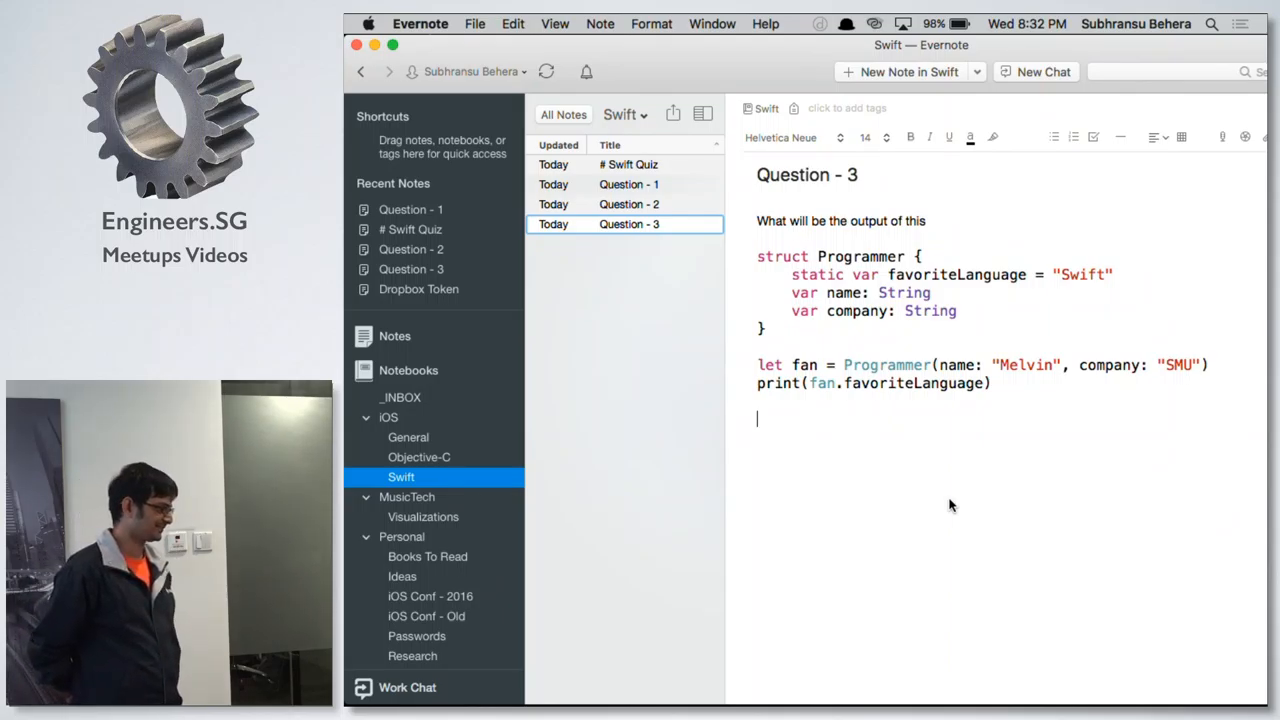
mouse_move(696, 444)
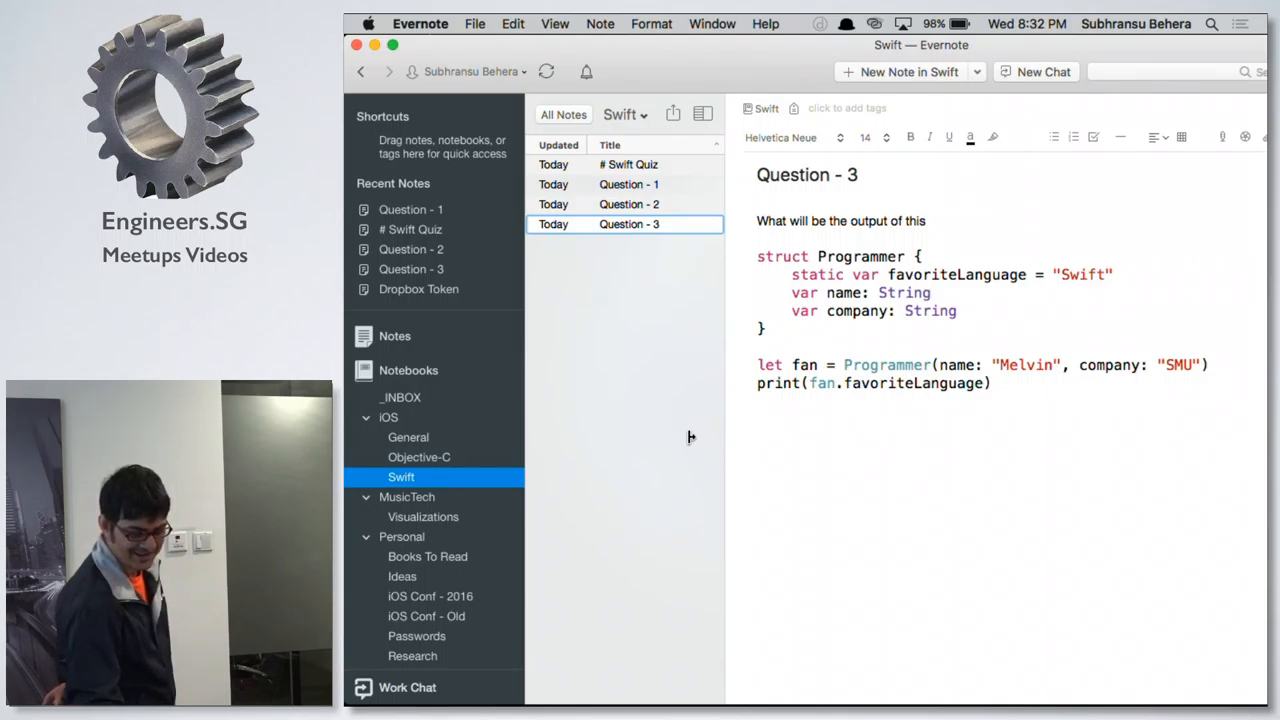
click(756, 418)
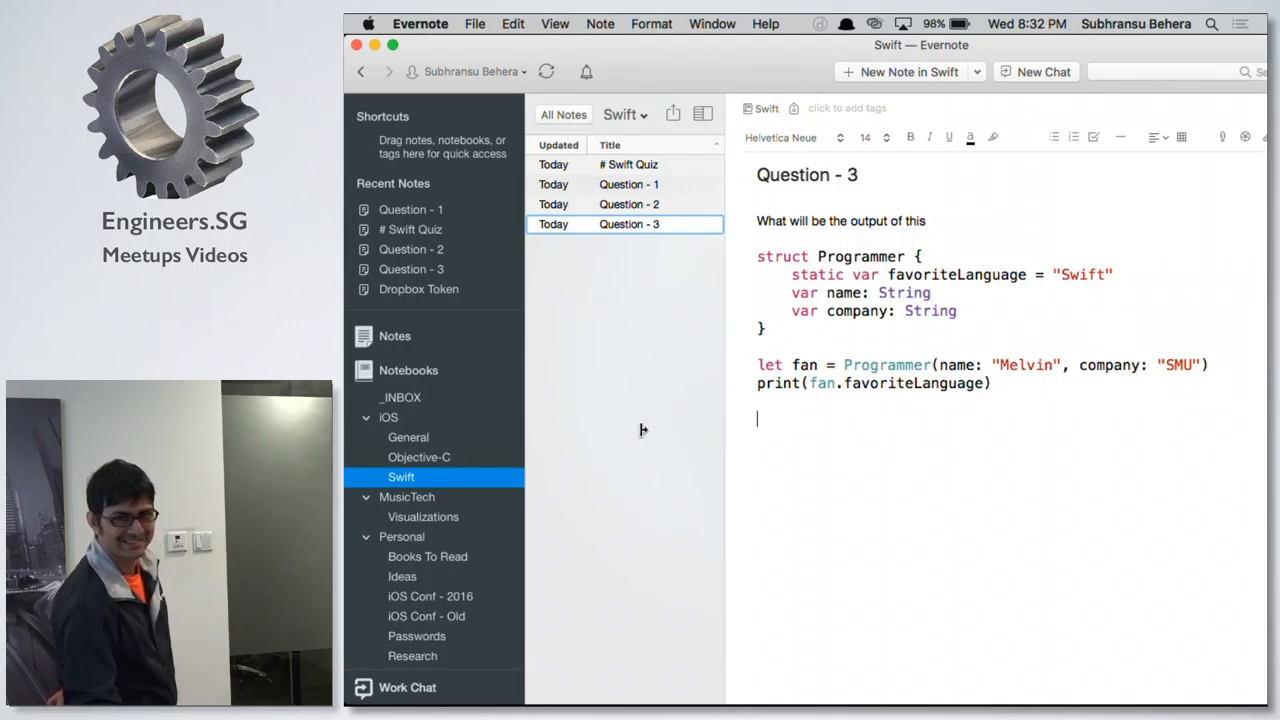
mouse_move(632, 436)
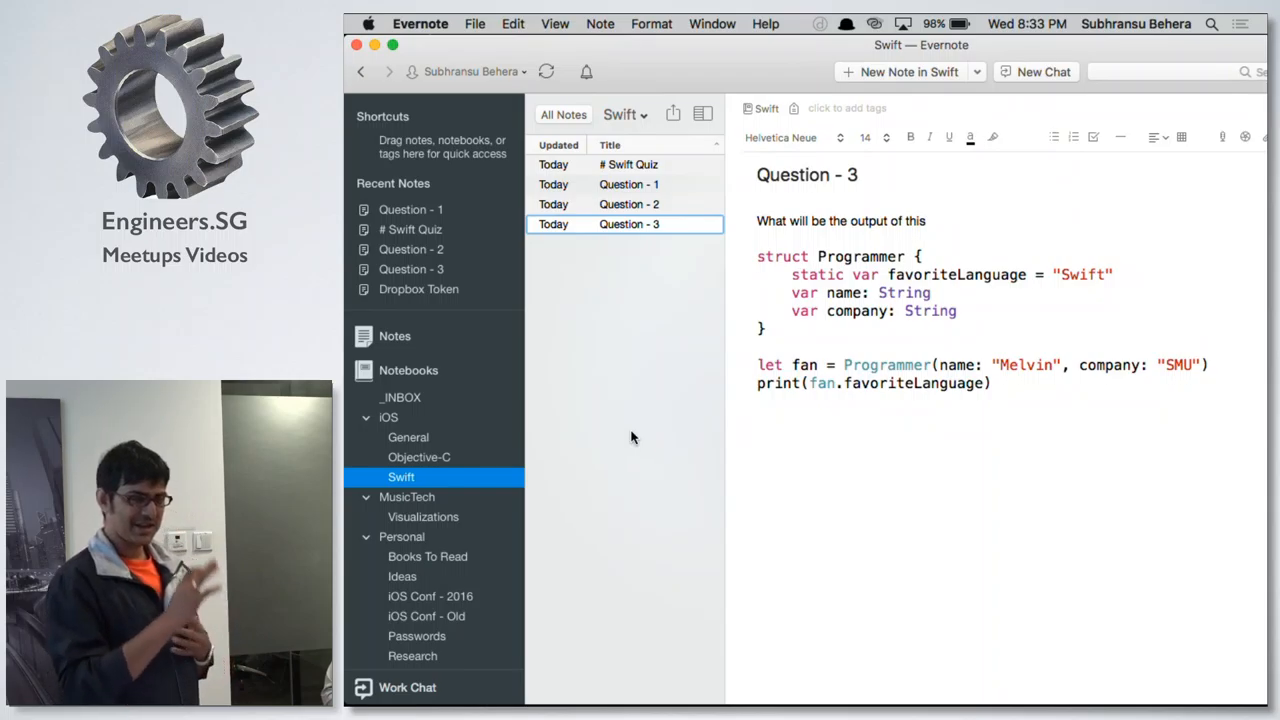
mouse_move(696, 372)
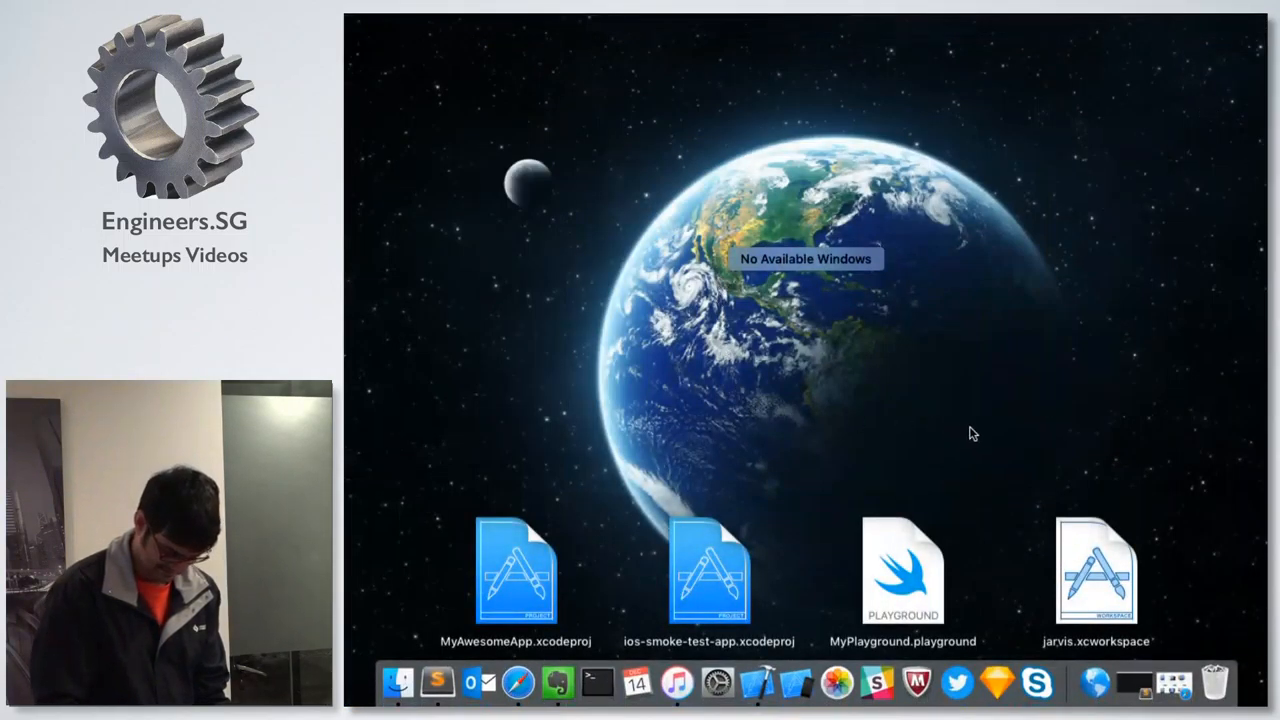
Step: Launch MyPlayground.playground and start typing 'struct Programmer {' to recreate the Question 3 code
double_click(902, 570)
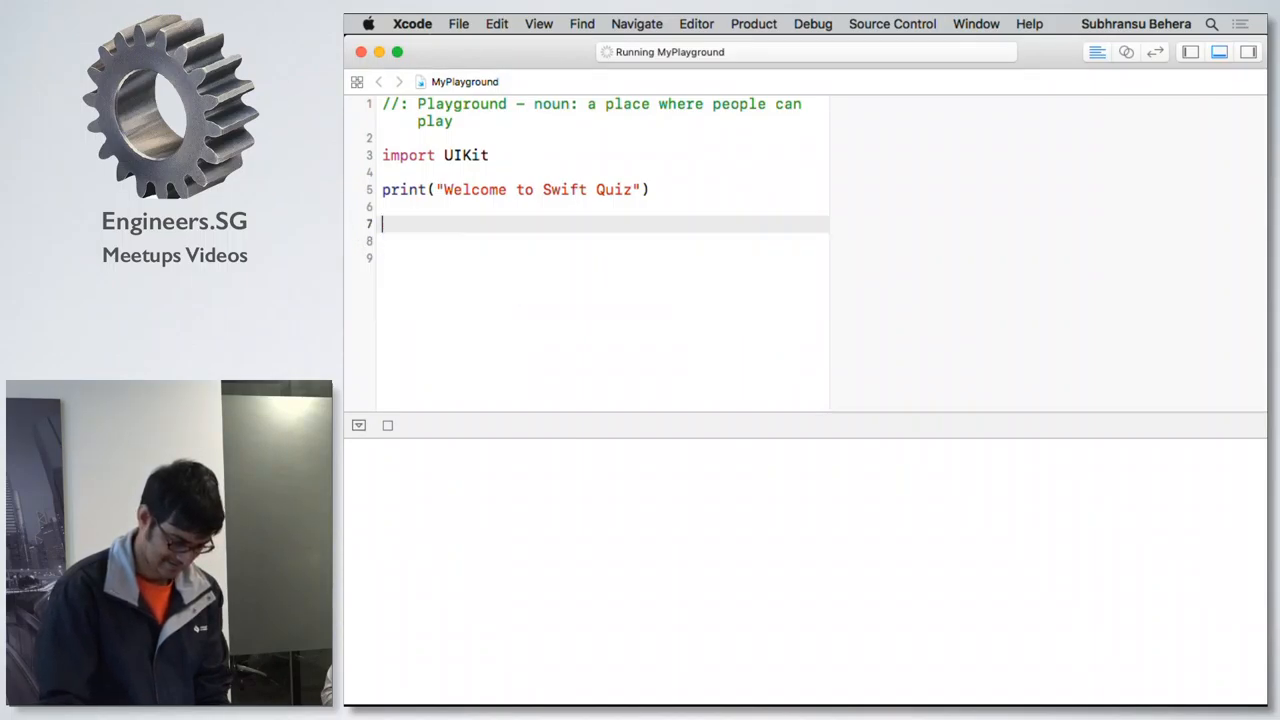
text(struct Programmer {)
text(print(fan.favoriteLanguage))
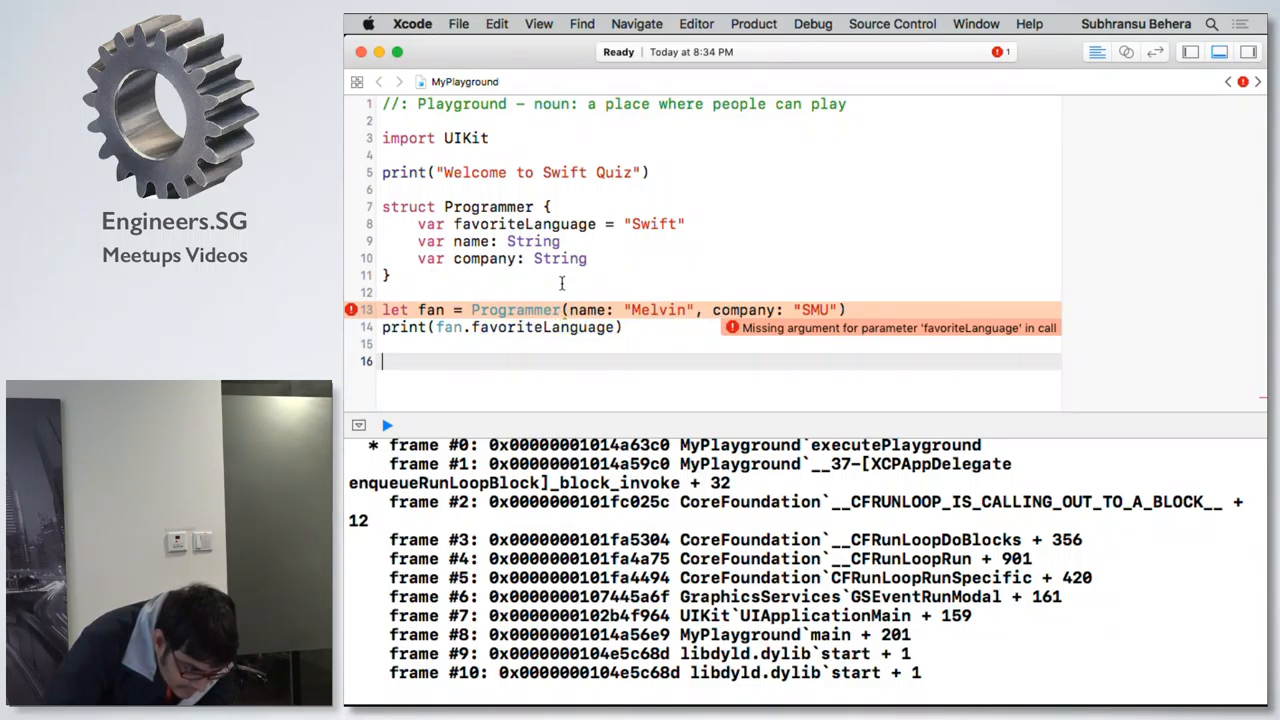
Step: Declare 'var favoriteLanguage: String' in the Programmer struct
click(532, 328)
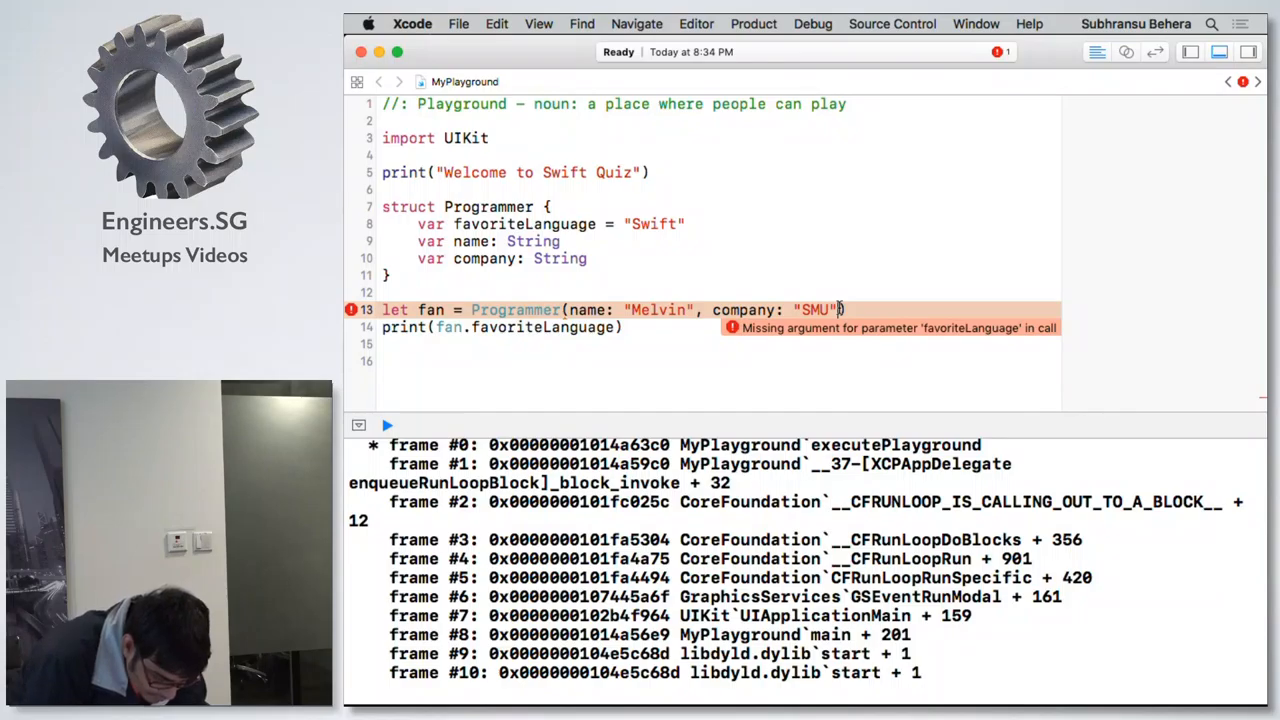
text(, fav)
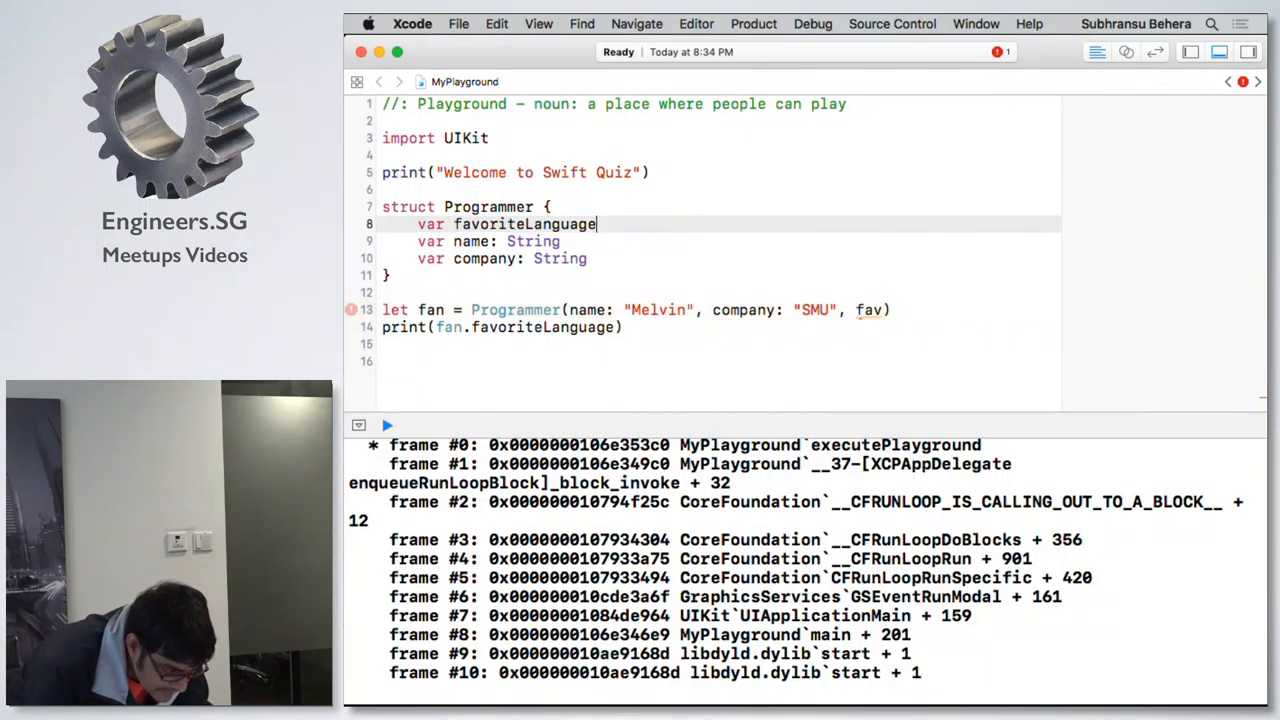
text(: String)
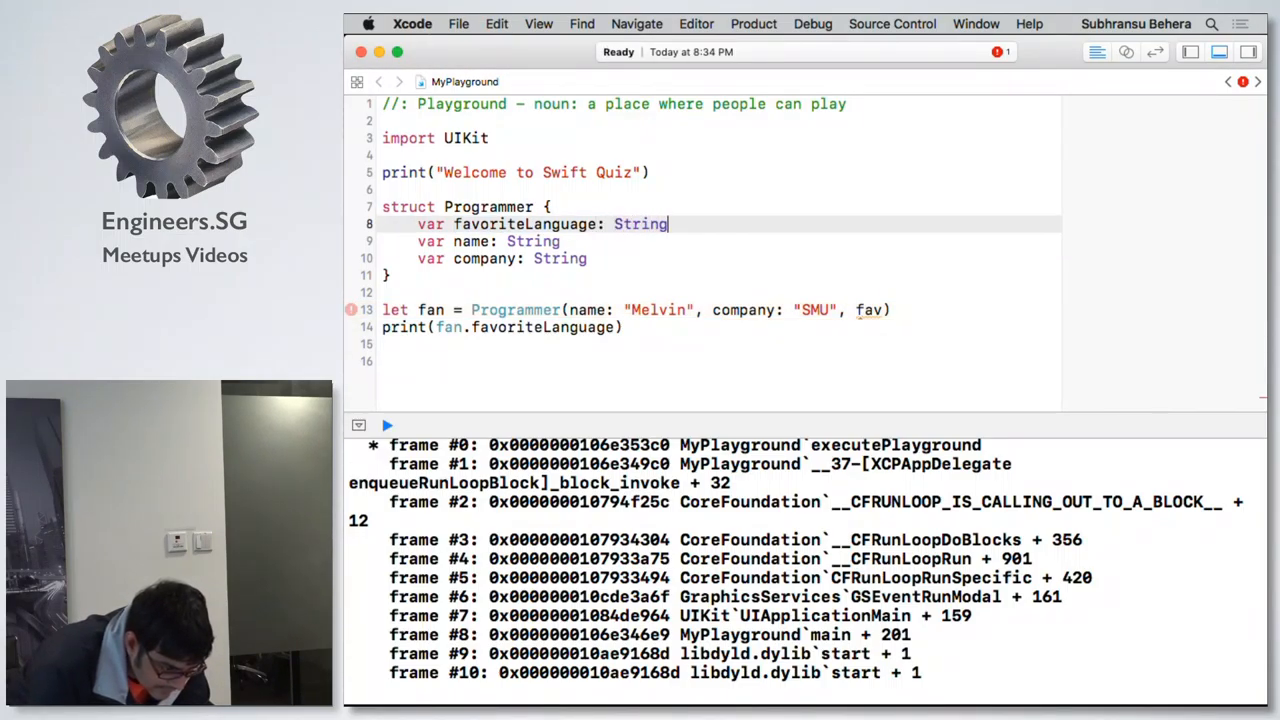
Step: Pass favoriteLanguage: "Swift" in the Programmer initializer call
click(388, 424)
text(, favoriteLanguage: ")
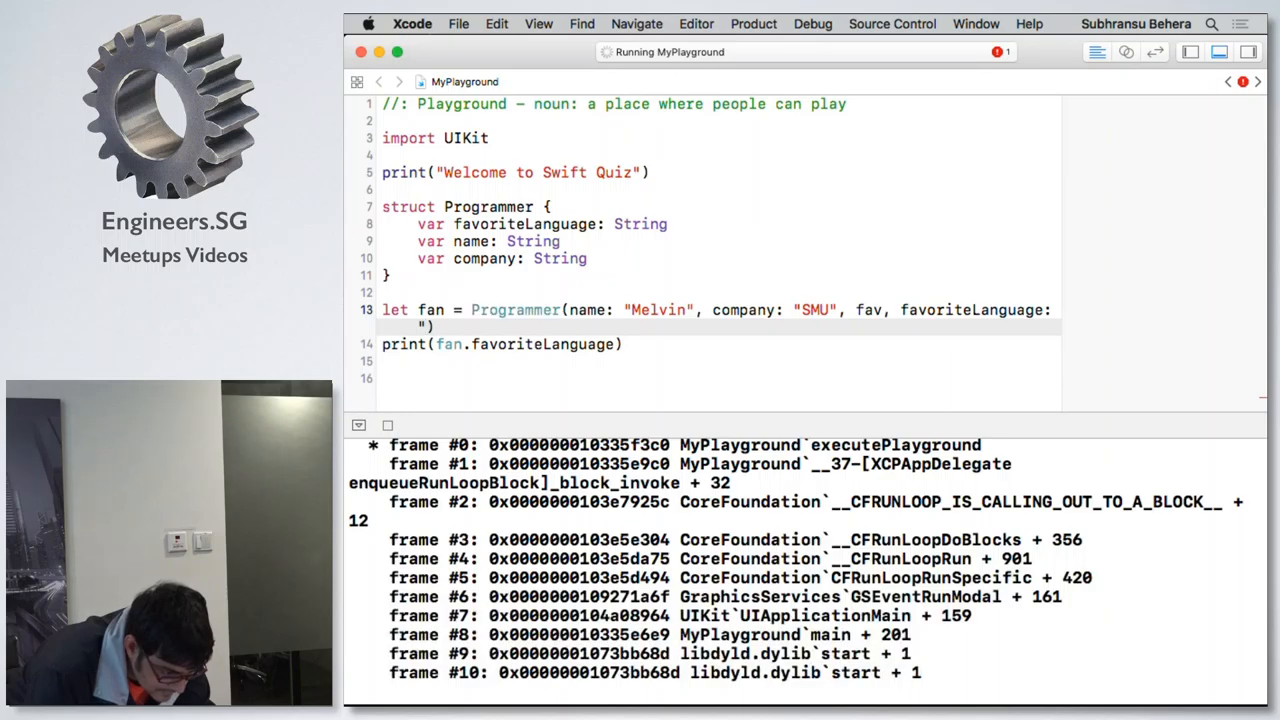
text(Swift")
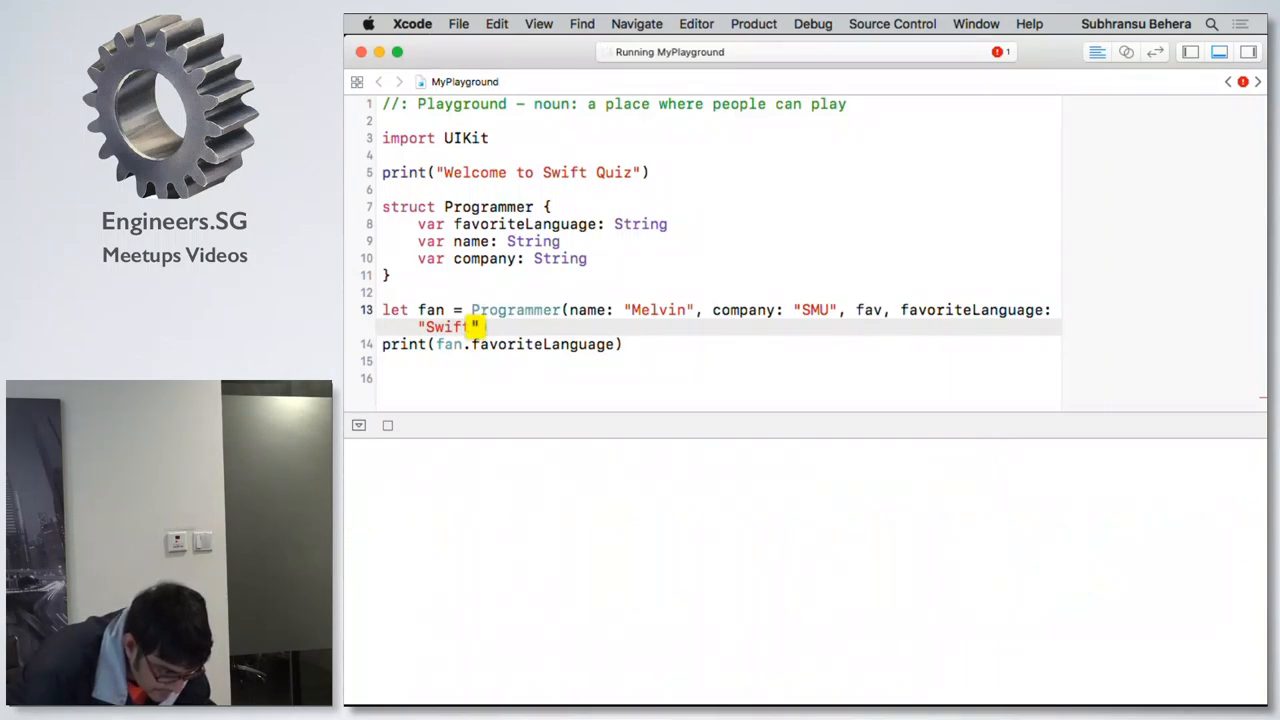
key(return)
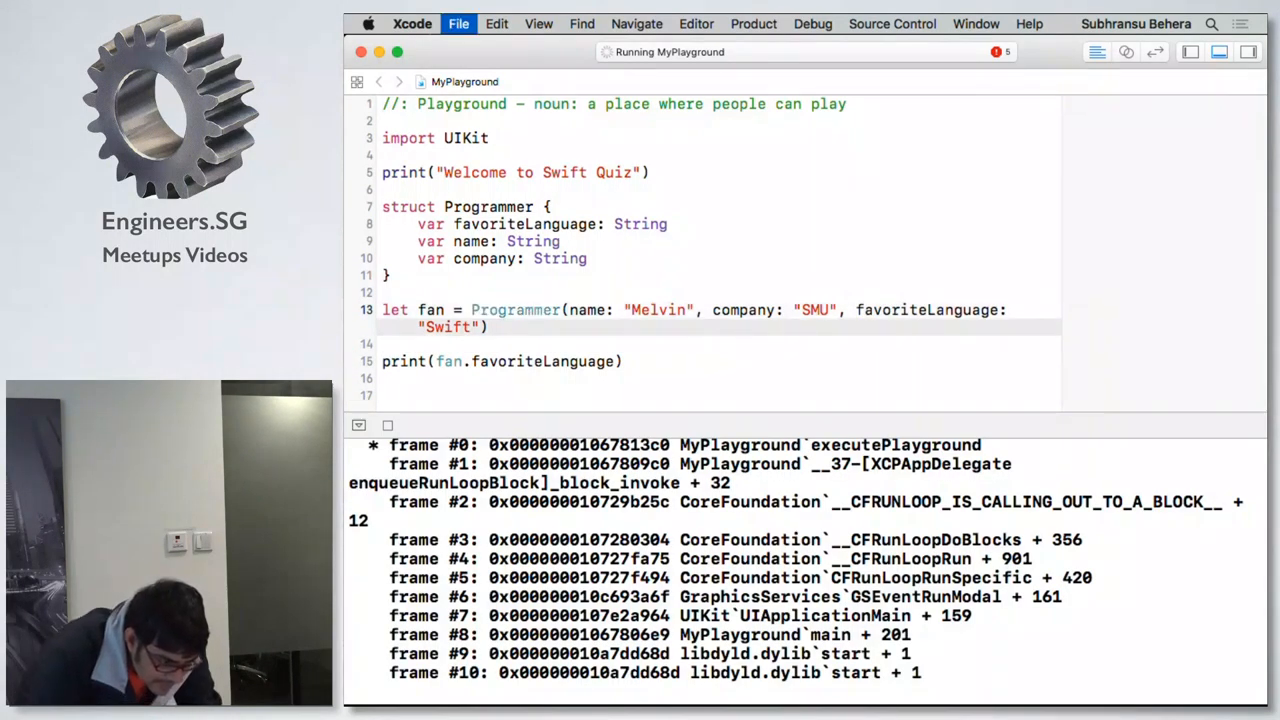
Step: Apply the Fix-it so favoriteLanguage: "Swift" precedes name and company in the initializer
click(612, 378)
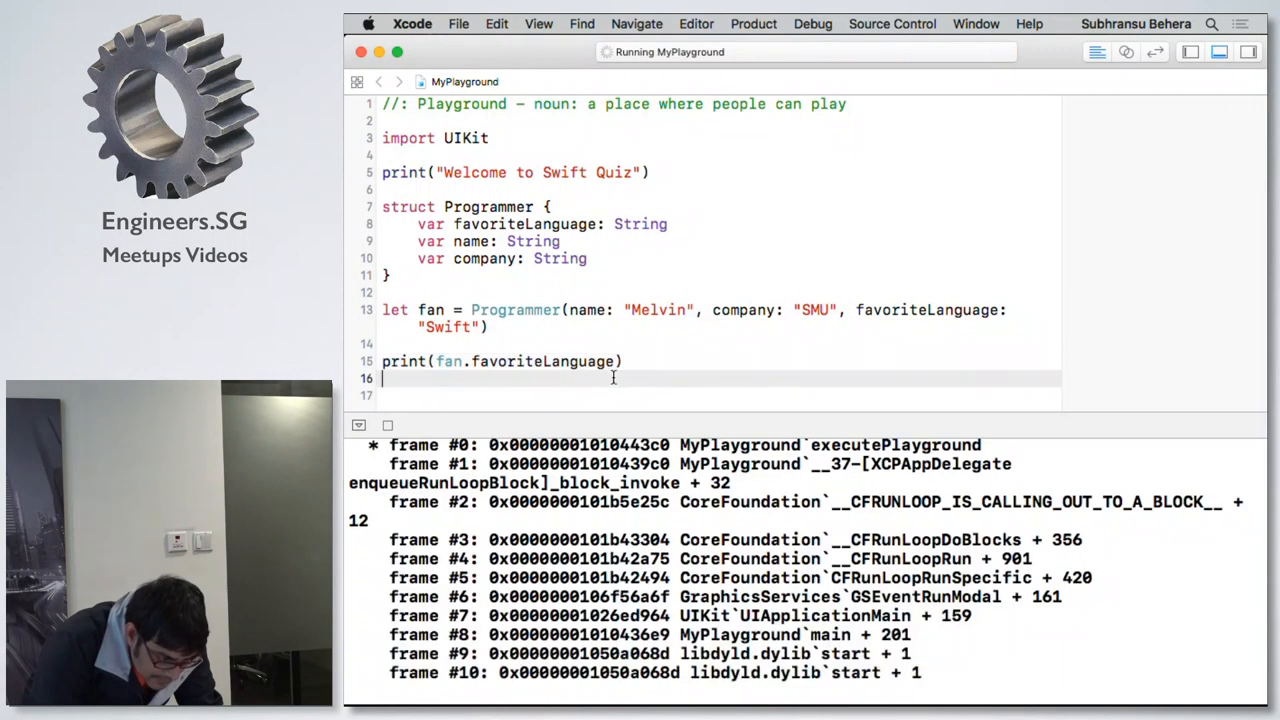
click(352, 310)
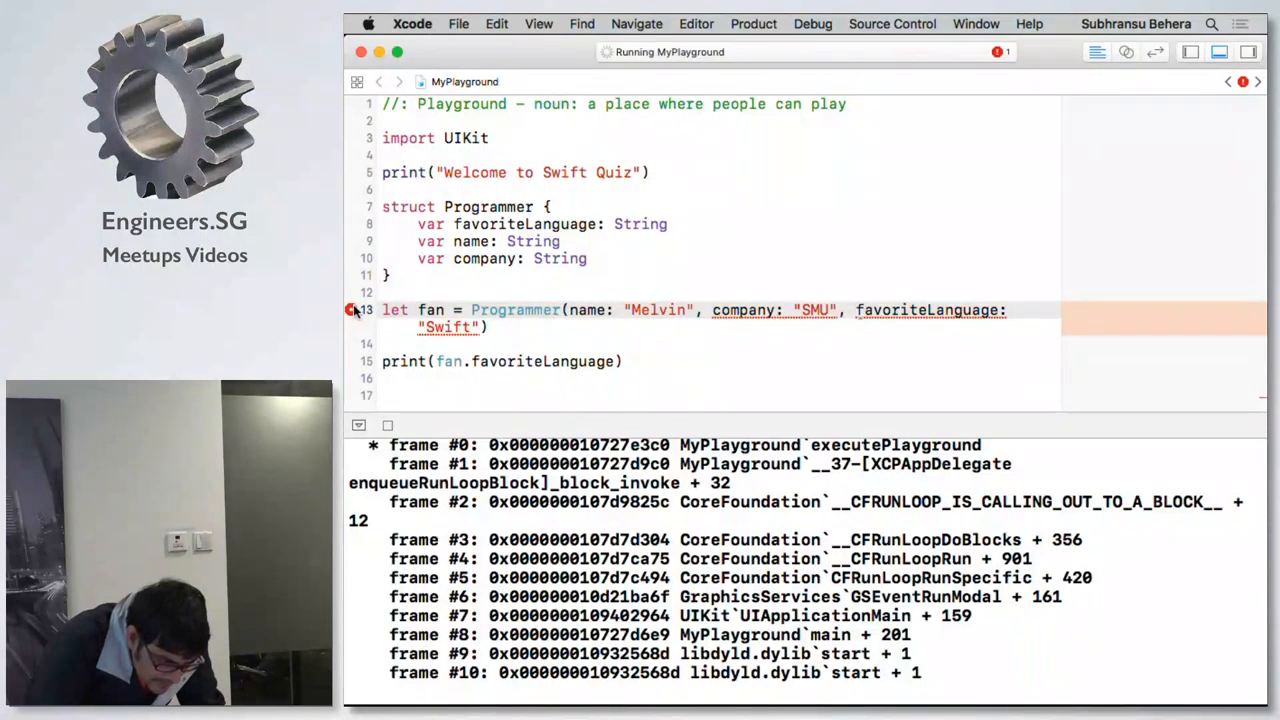
click(352, 308)
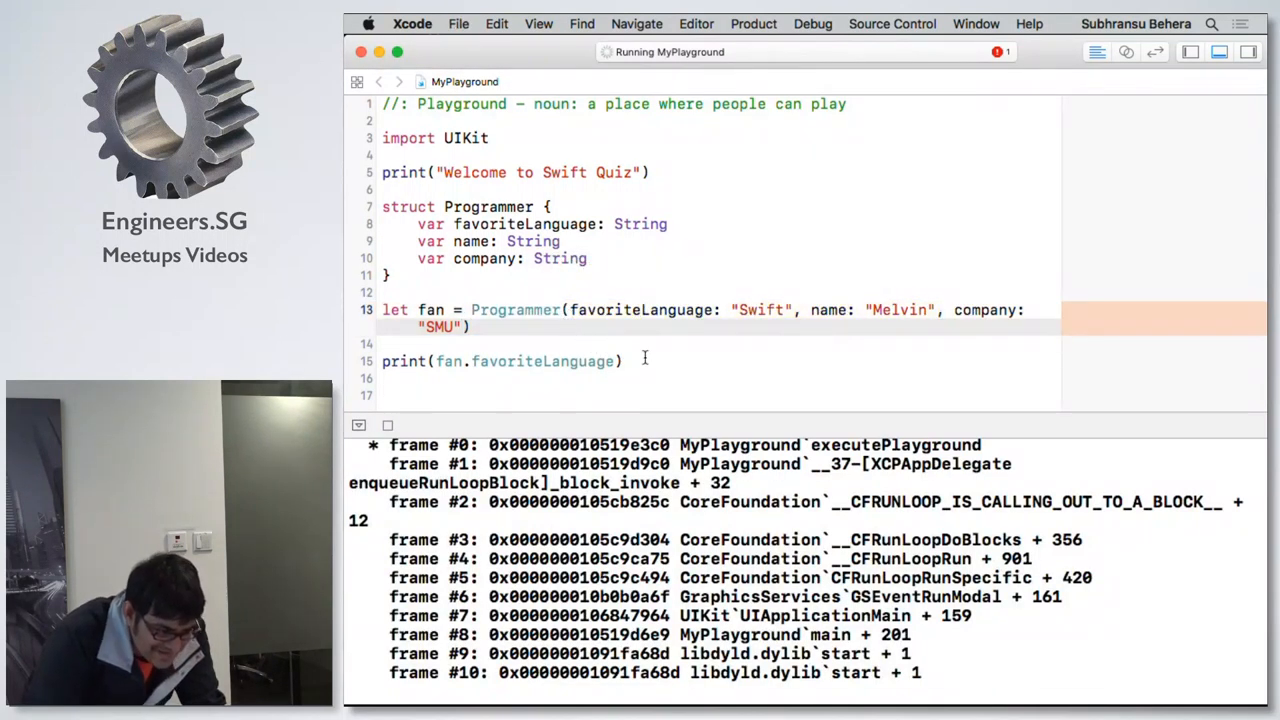
click(624, 360)
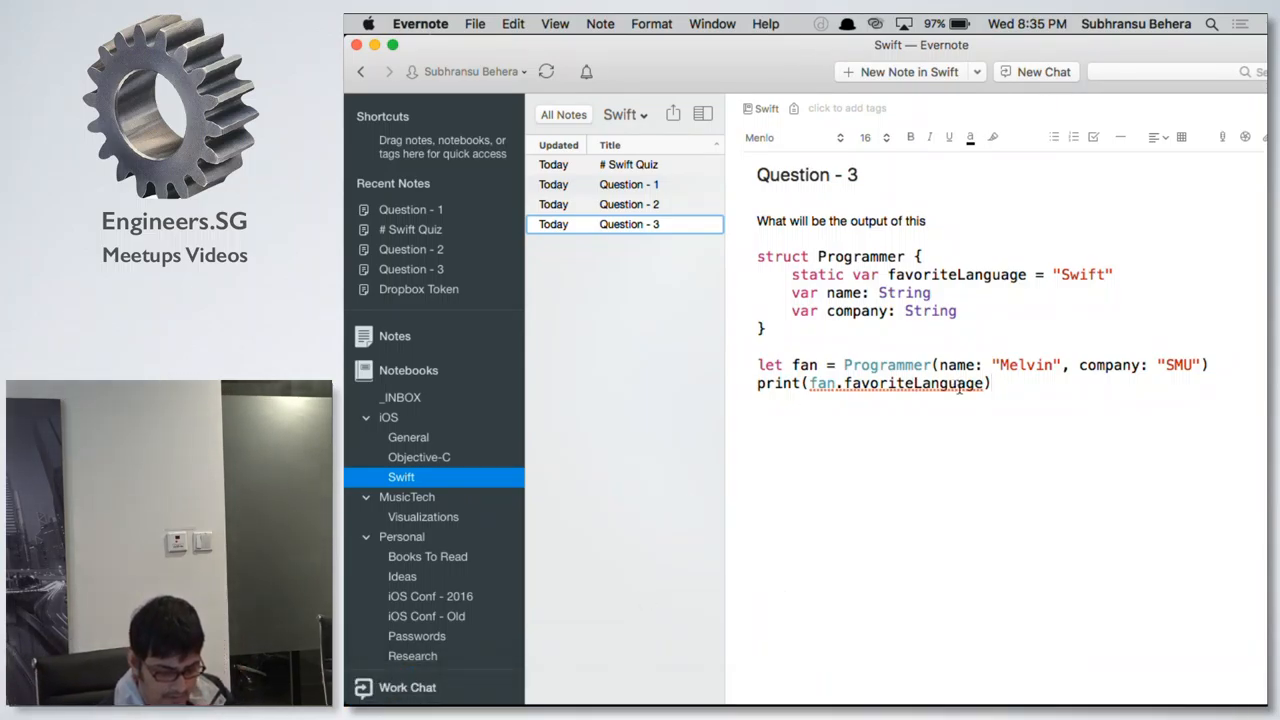
Step: Select the Question 3 struct code block in the Evernote note
double_click(888, 364)
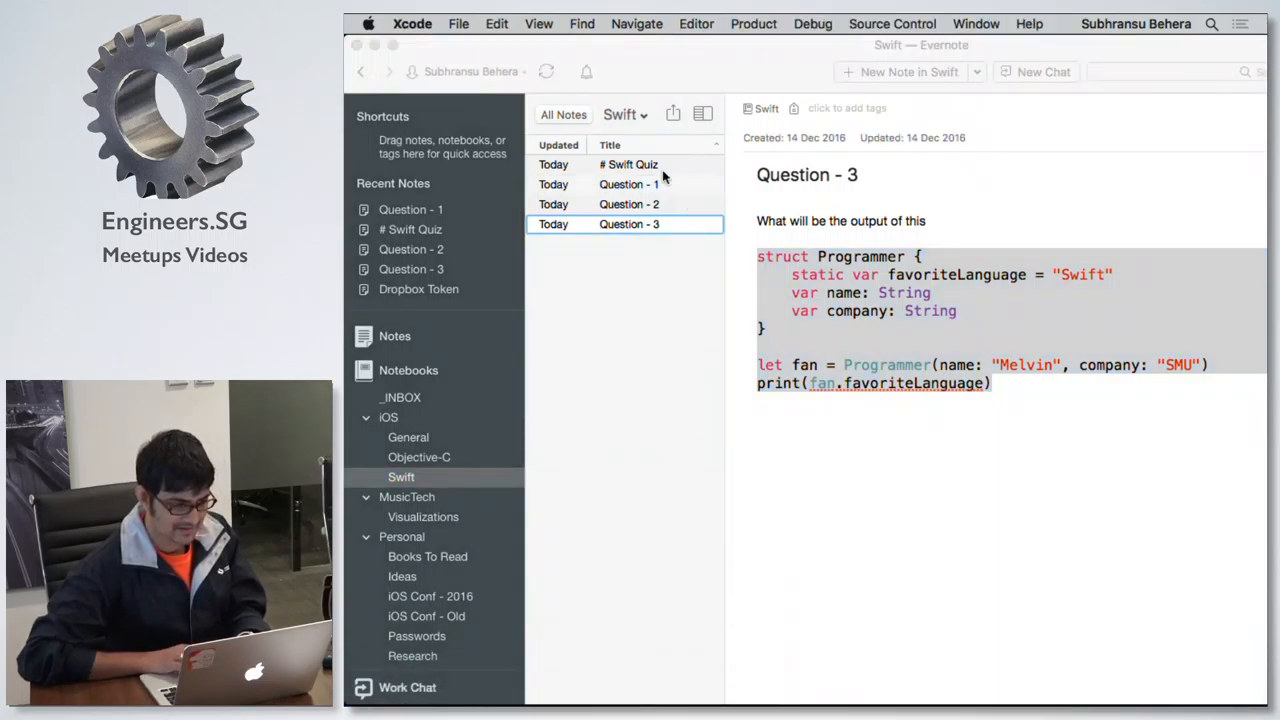
mouse_move(1018, 536)
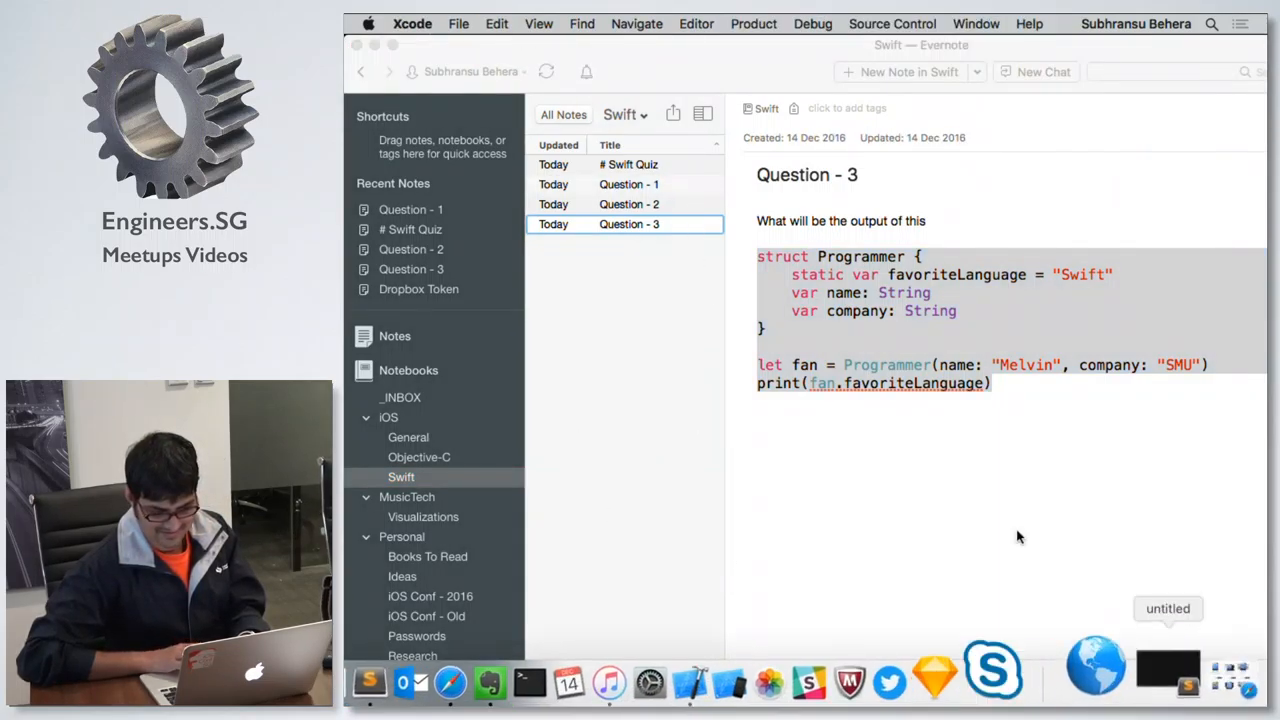